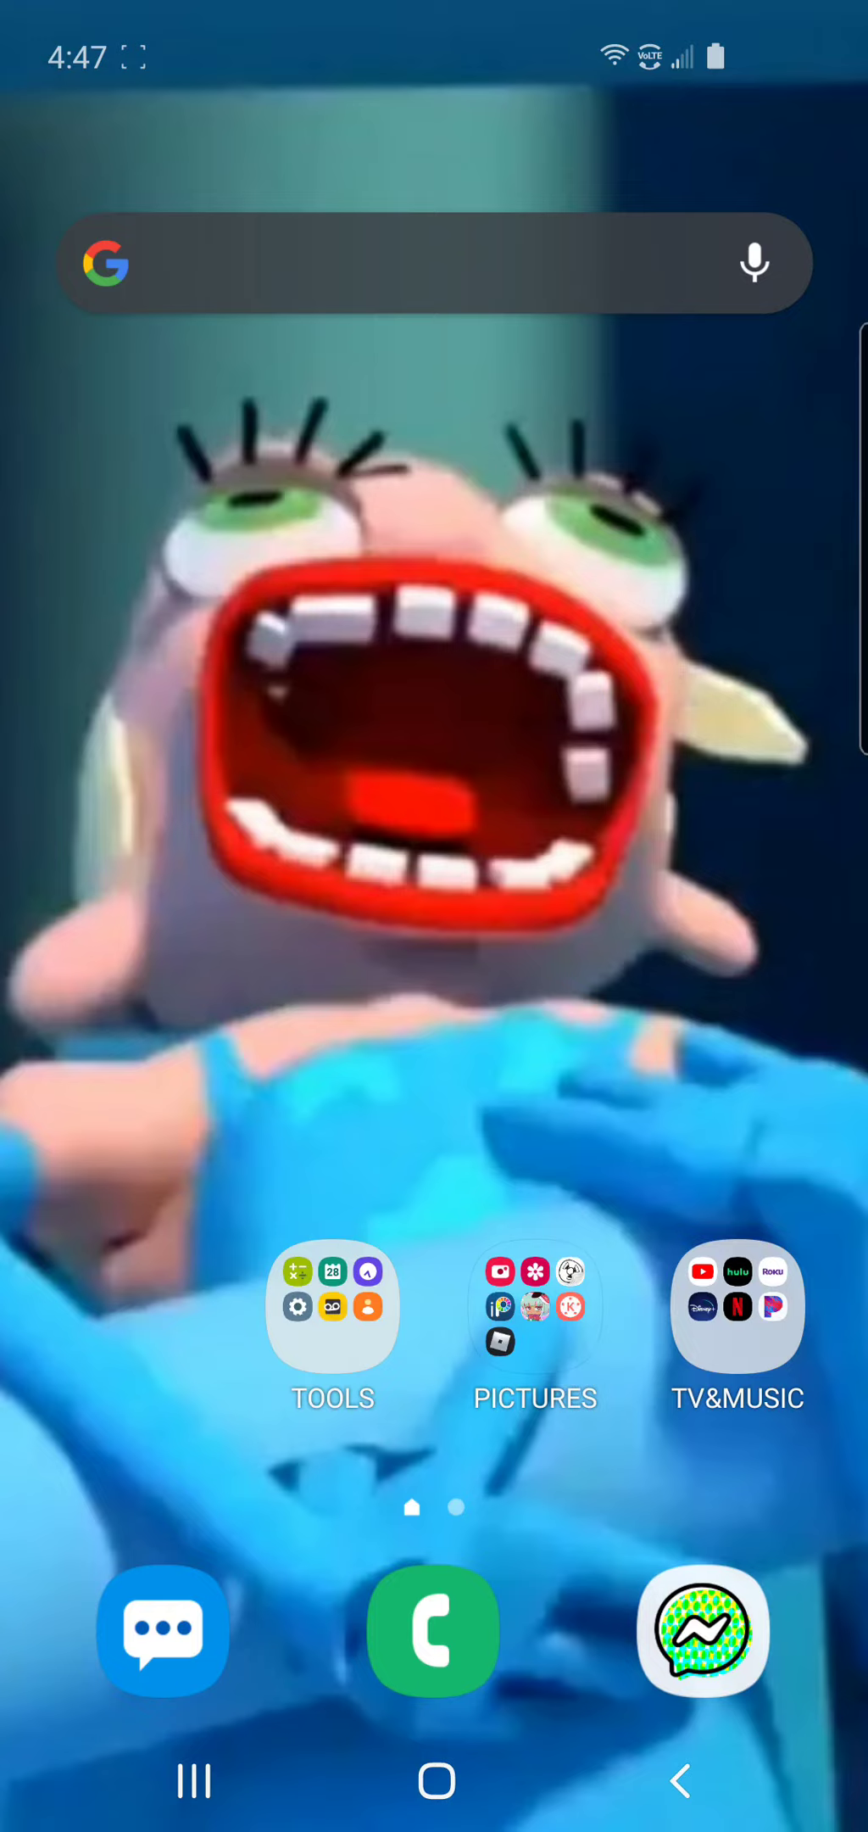
Step: Open the PICTURES folder holding the drawing, video and game apps
click(534, 1306)
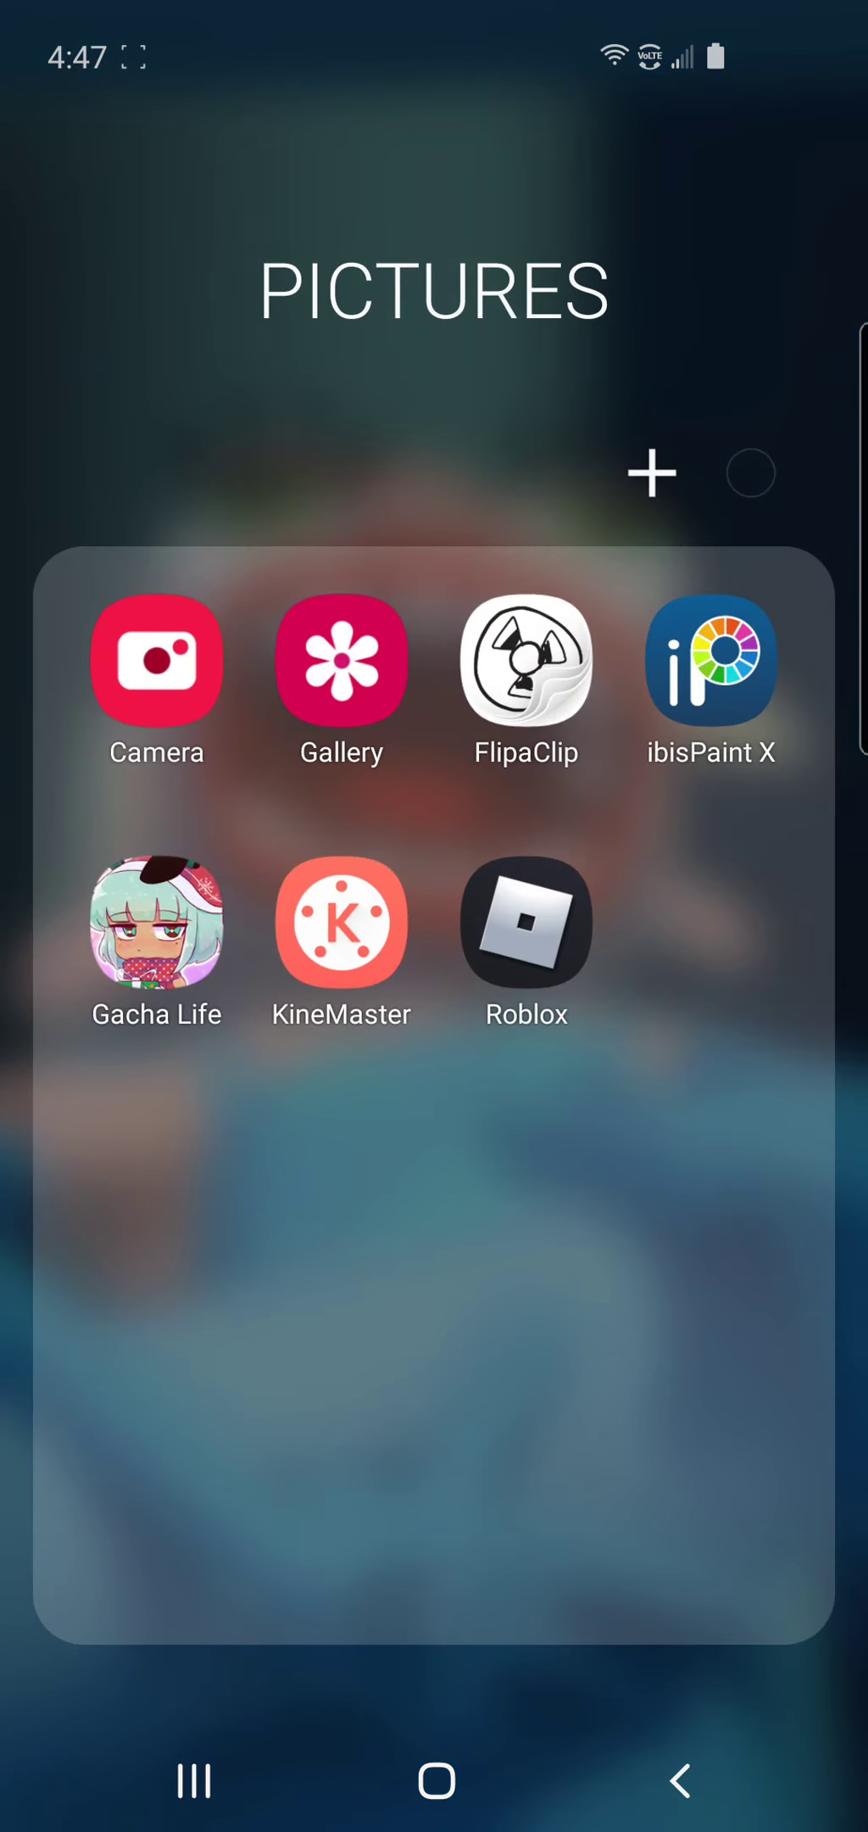
Step: Launch Gacha Life's studio scene with the winged character and show background choices
click(155, 922)
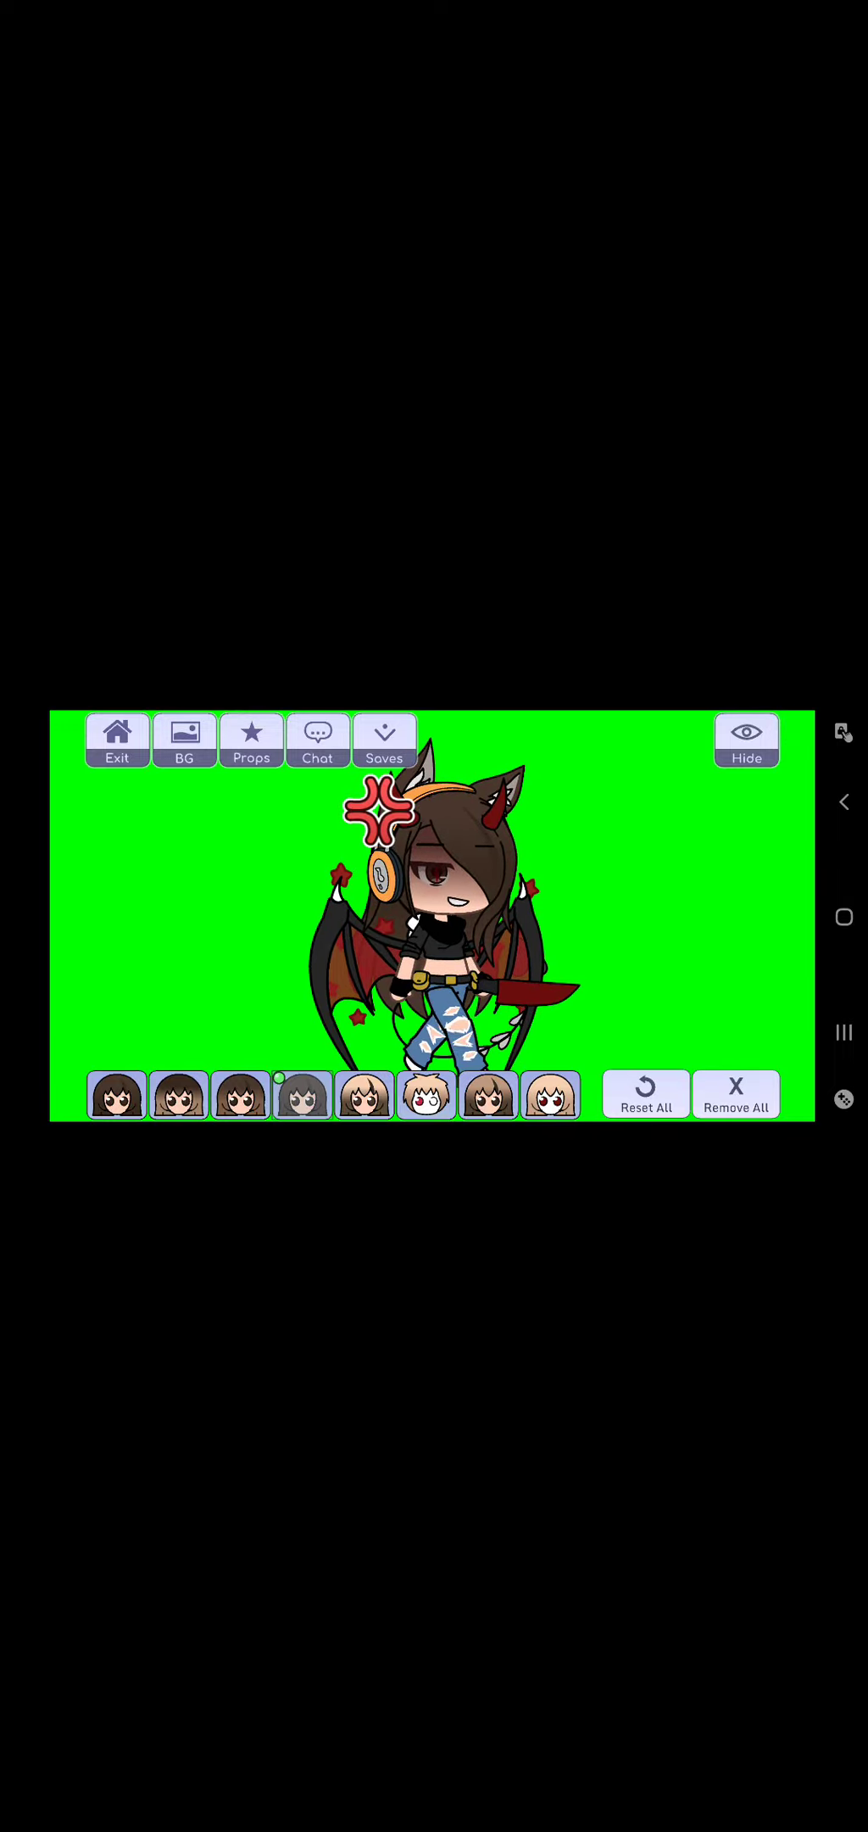
click(745, 733)
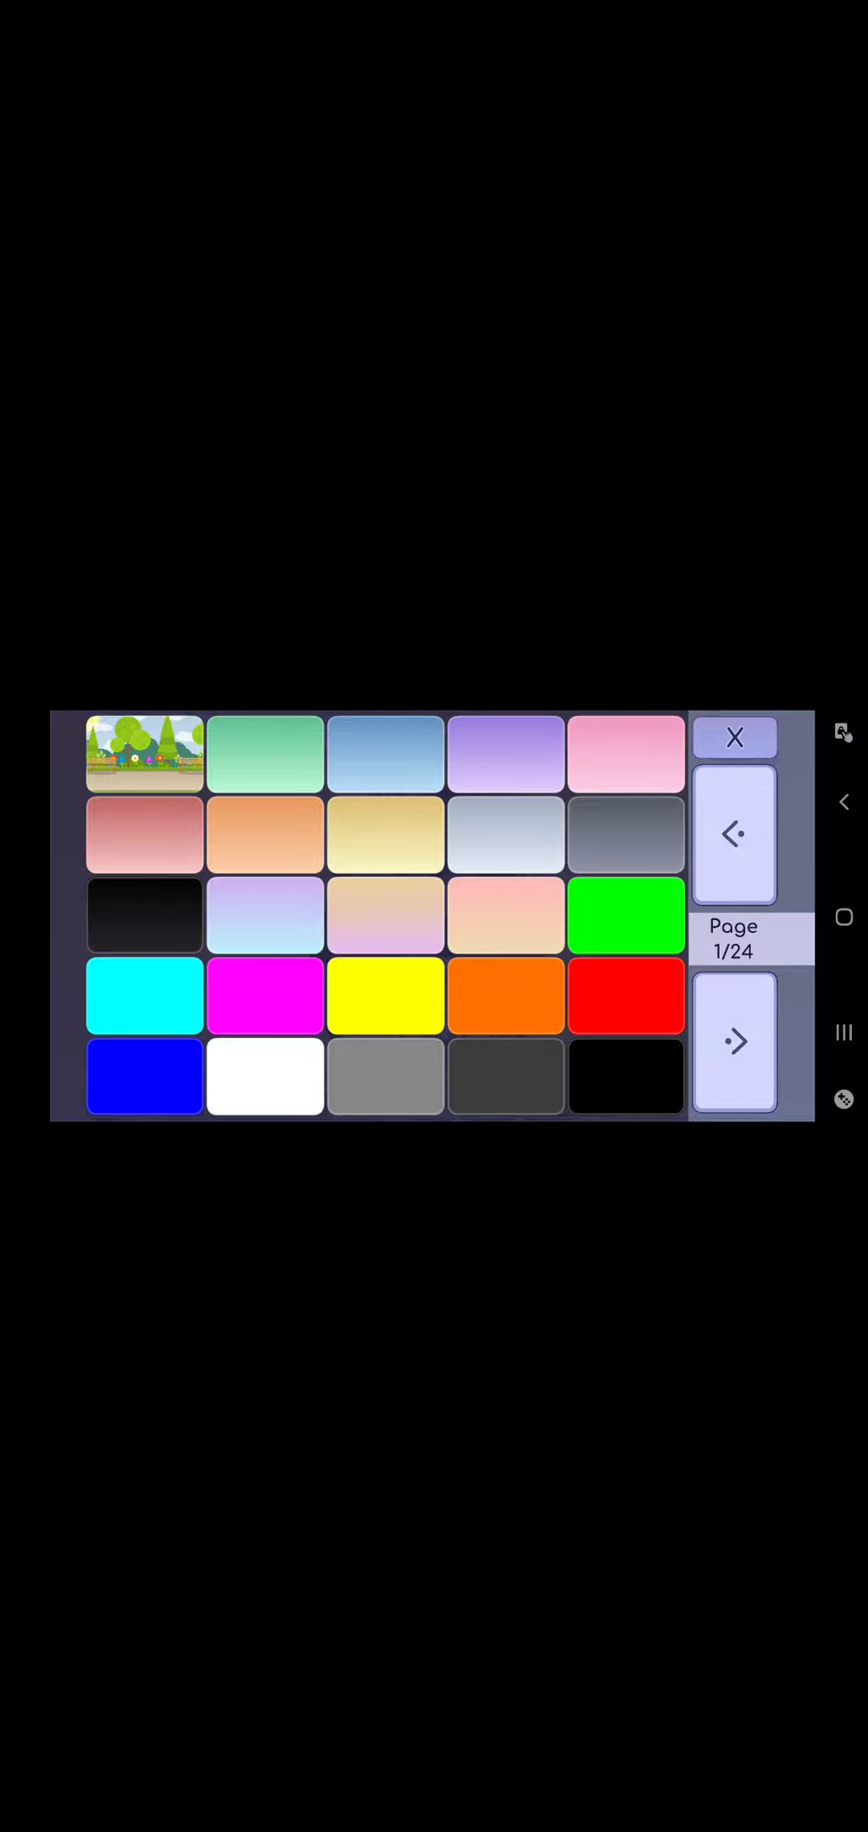
Step: Choose the green screen background for the Gacha Life scene
click(735, 736)
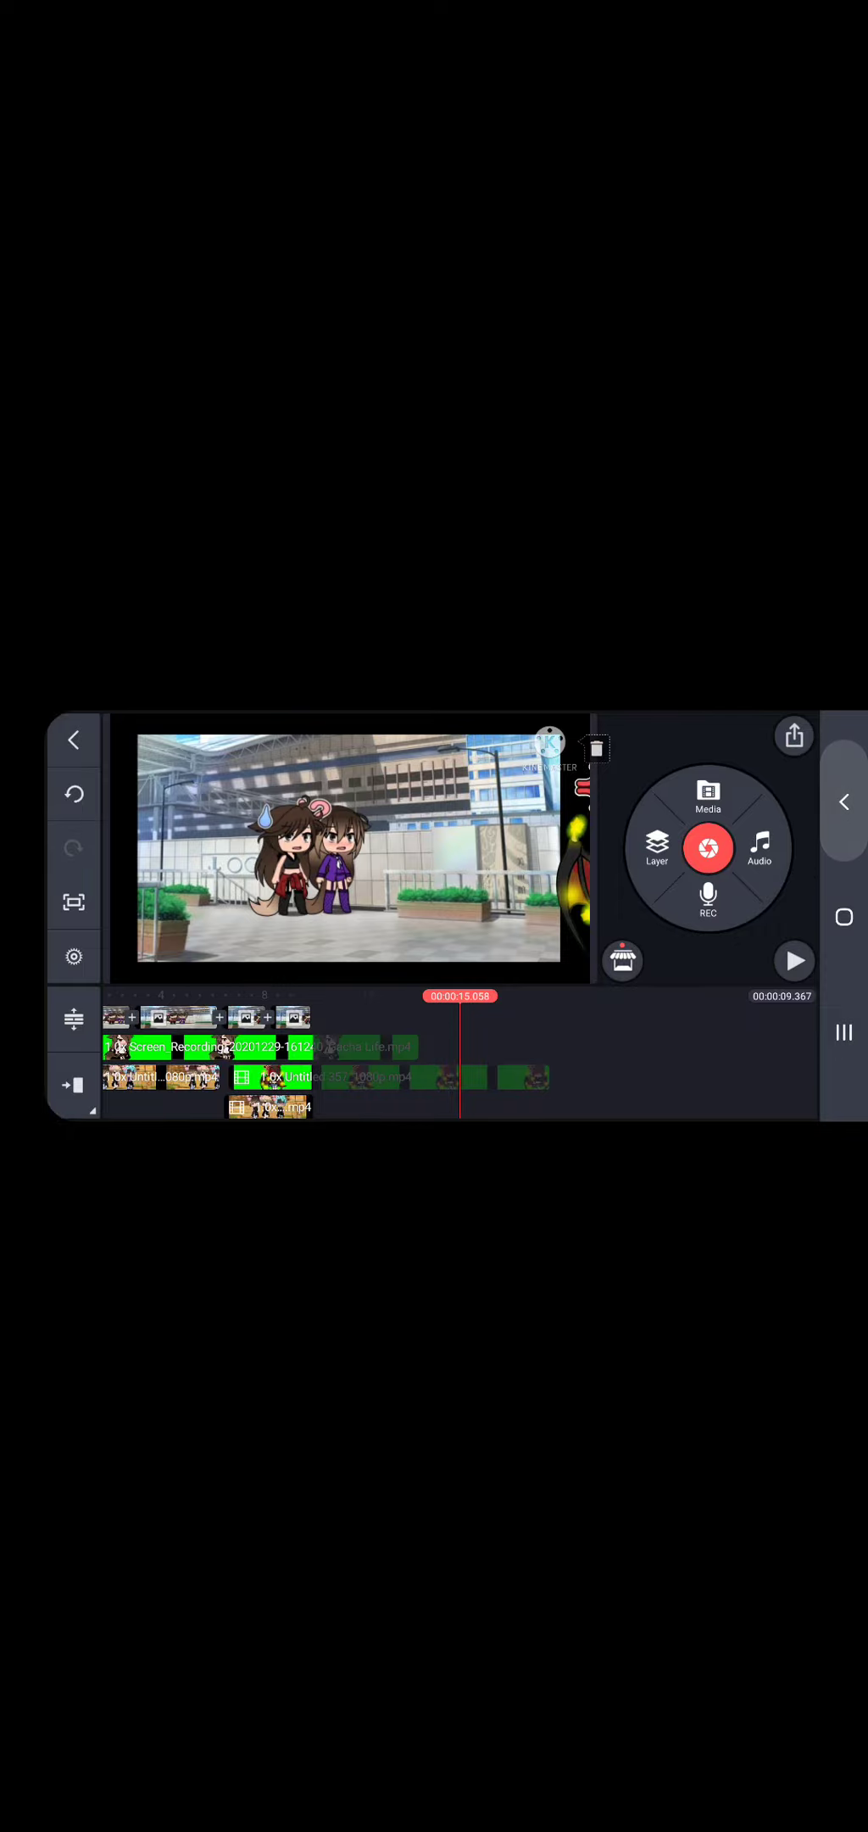
Step: Show the handwriting colour palette in the green-screen project
click(72, 739)
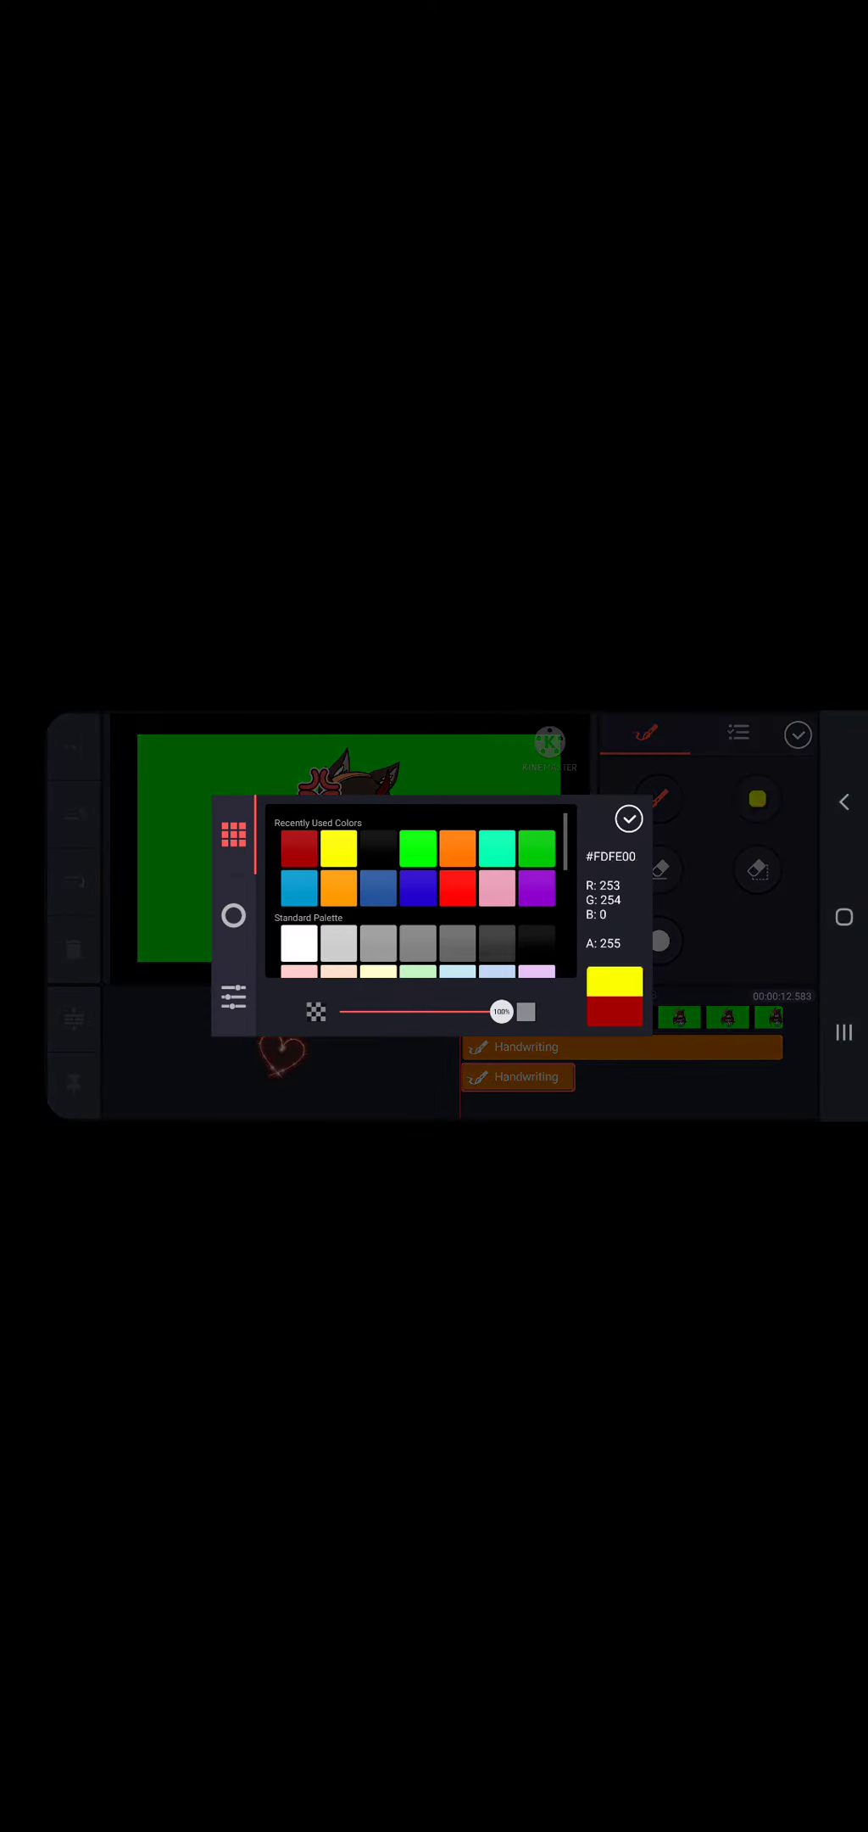
Step: Close the palette, finish the handwriting layer, and exit to the project list
click(337, 847)
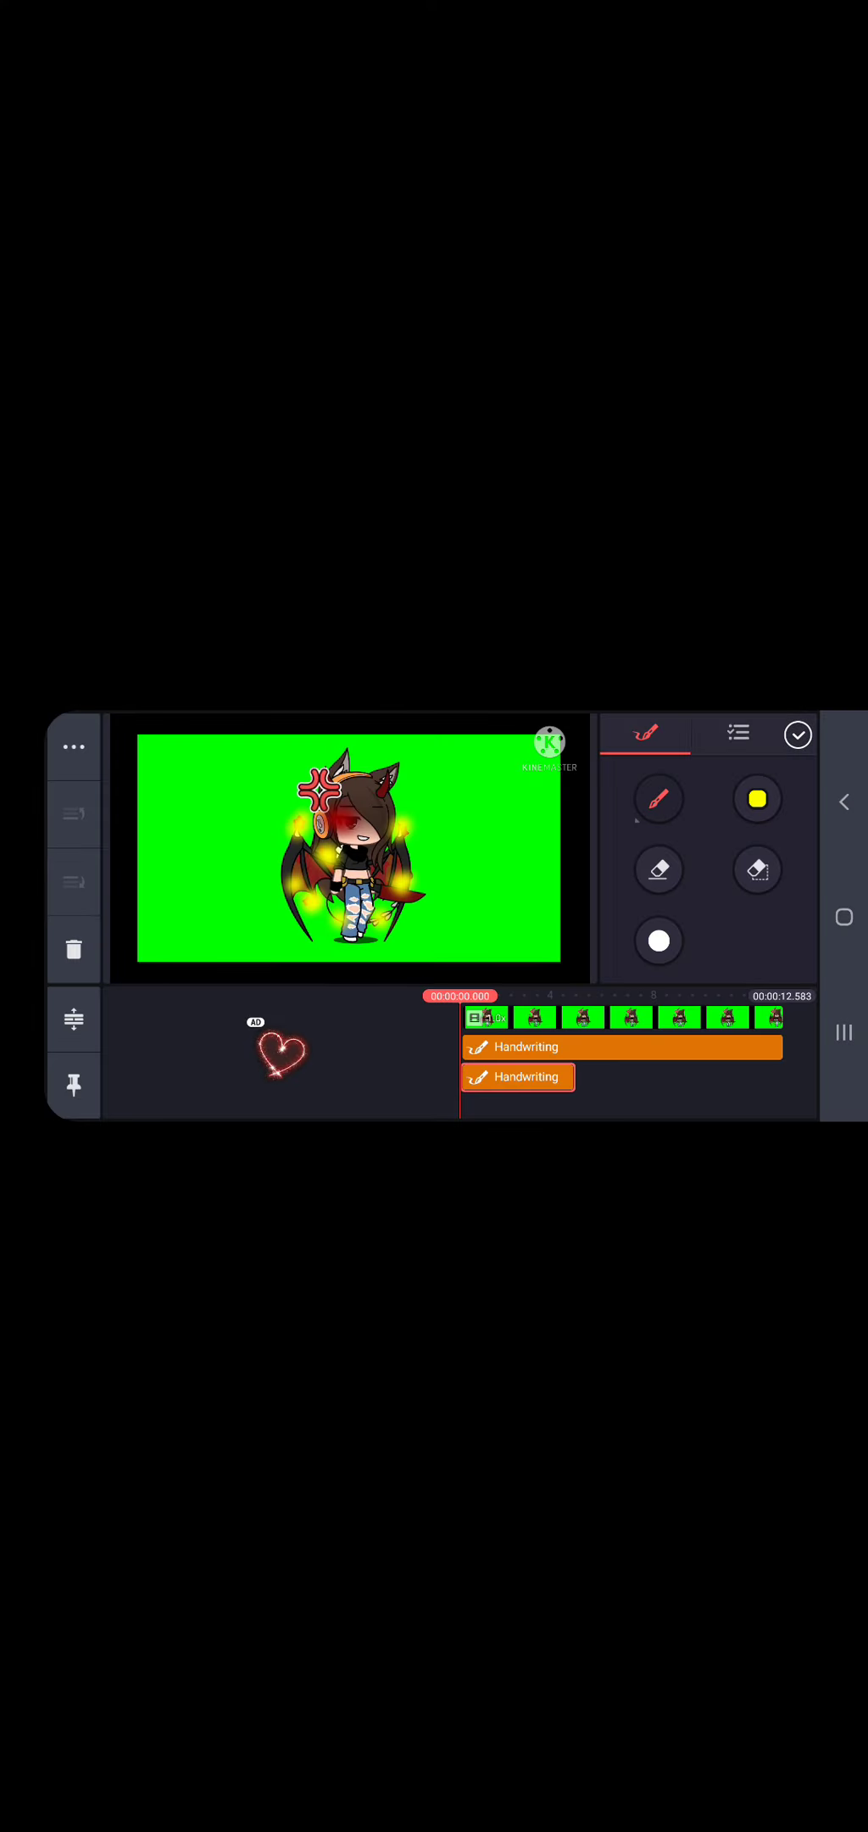
click(659, 798)
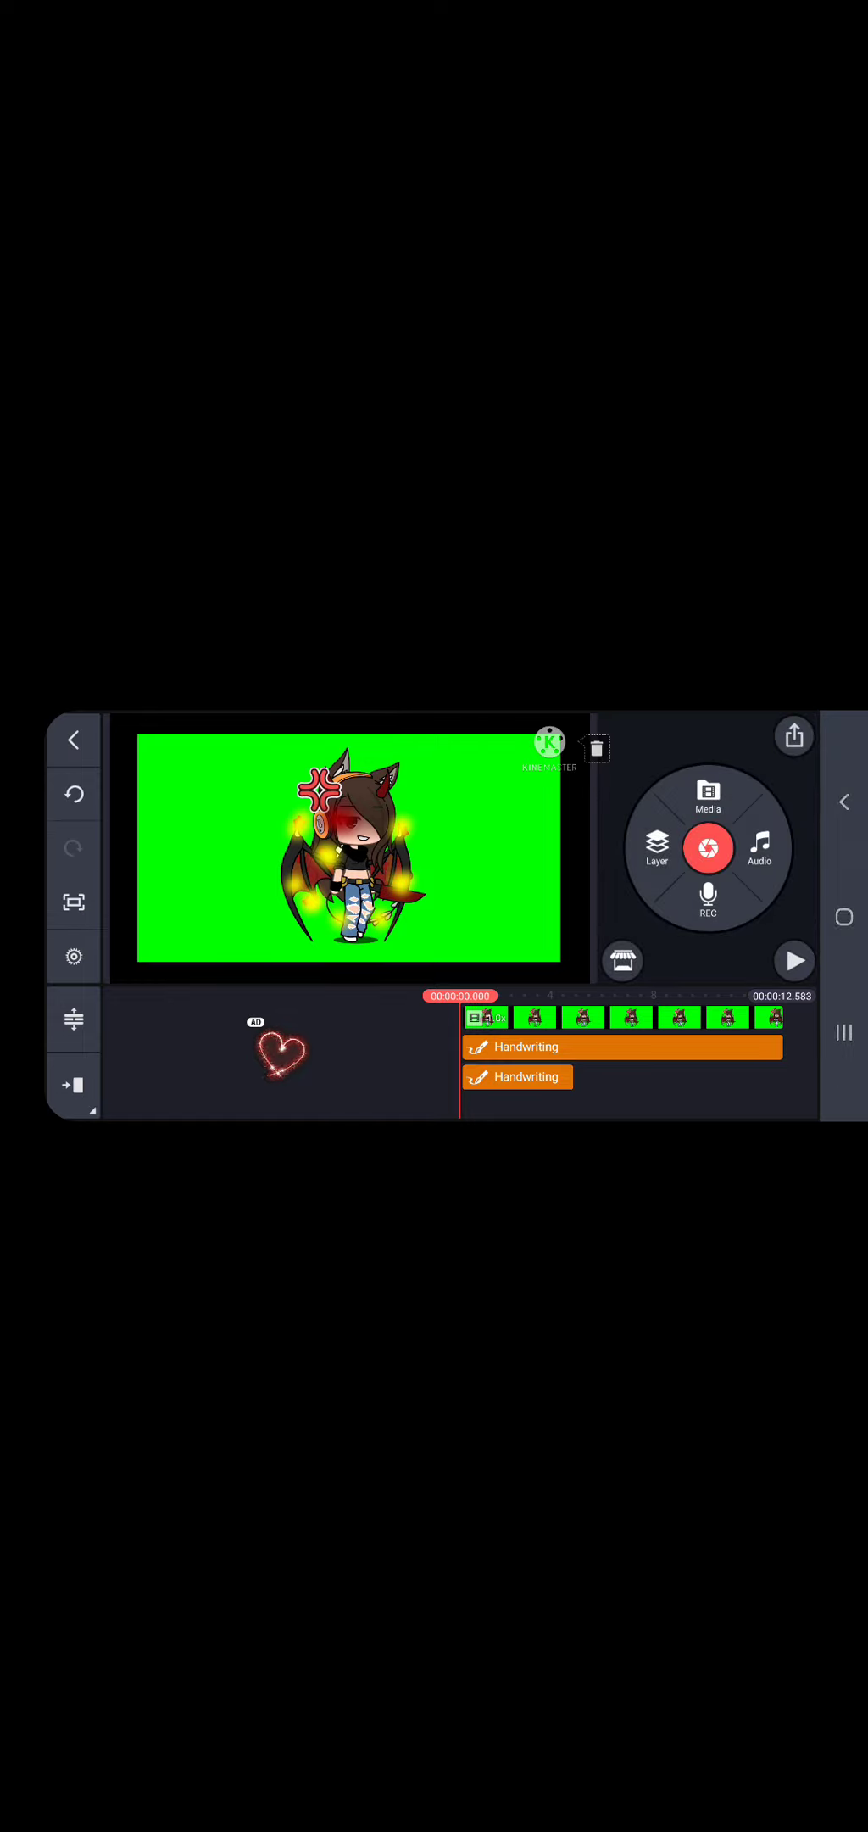
click(72, 739)
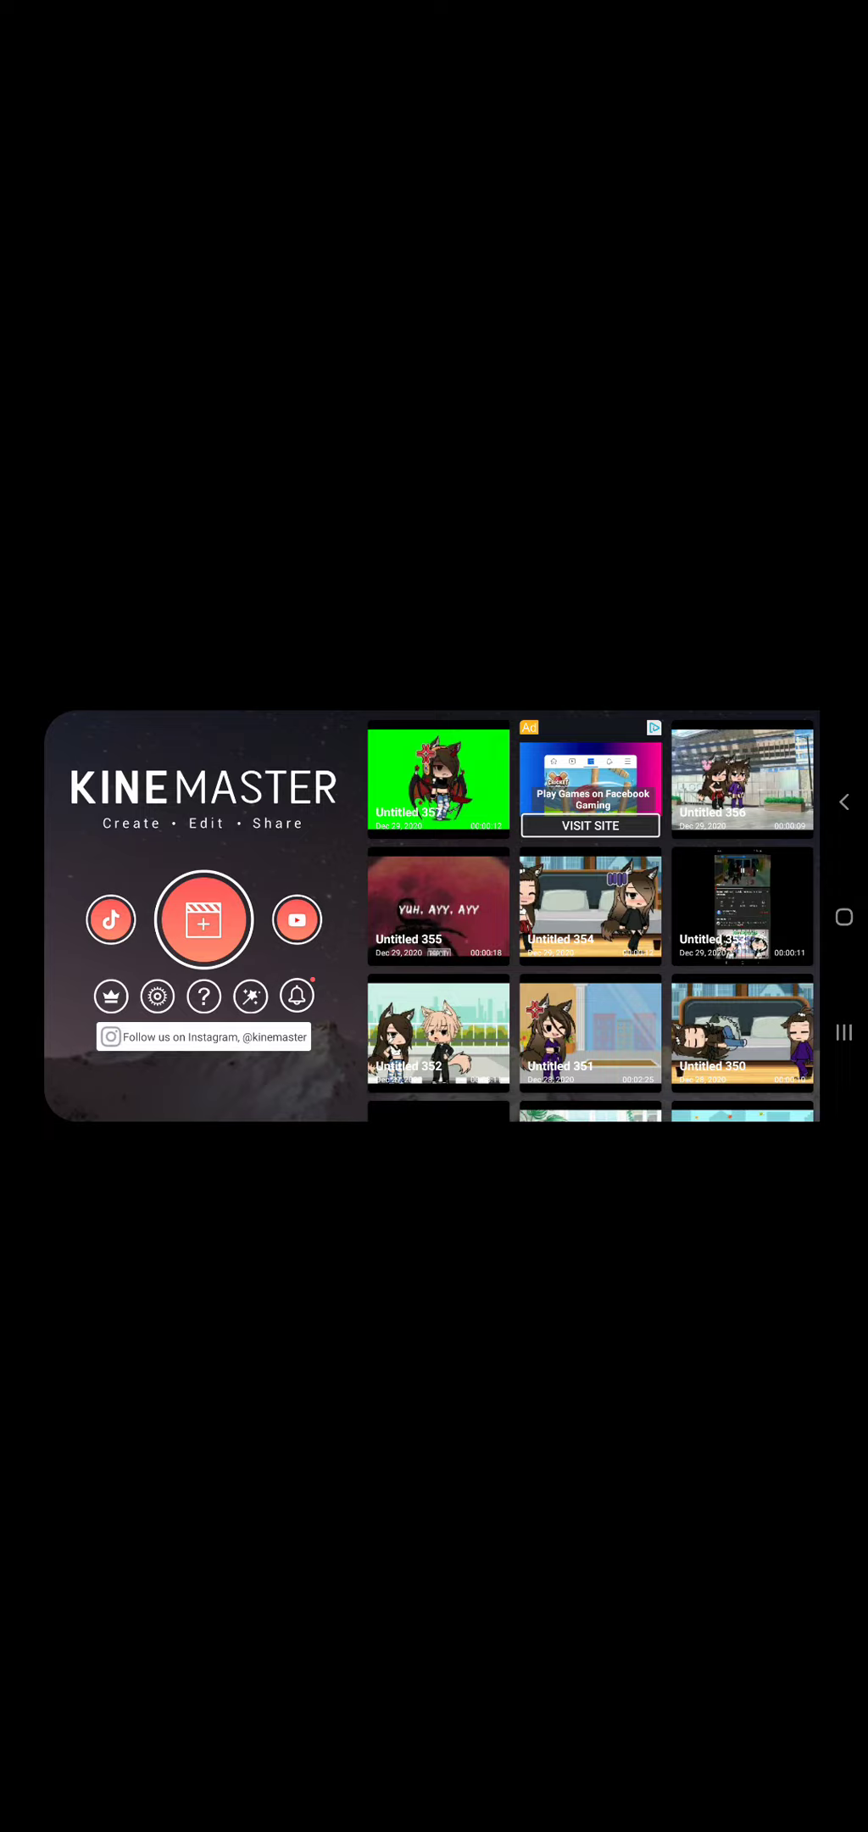
Step: Open the saved city-street characters project from the project list
click(742, 780)
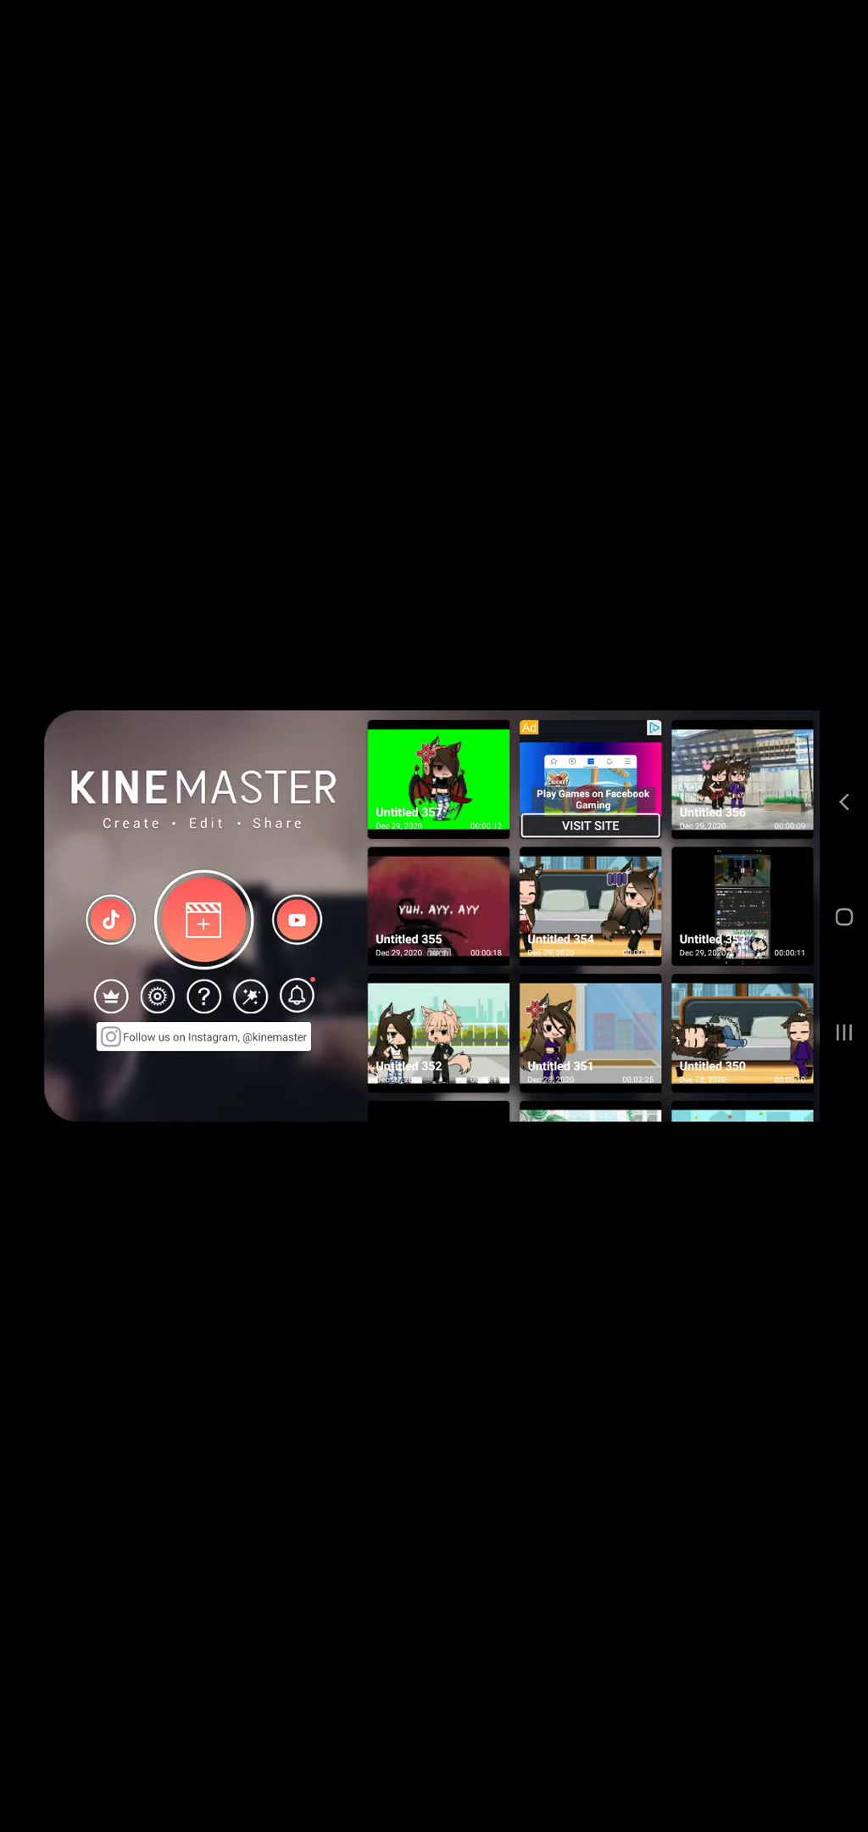
click(742, 777)
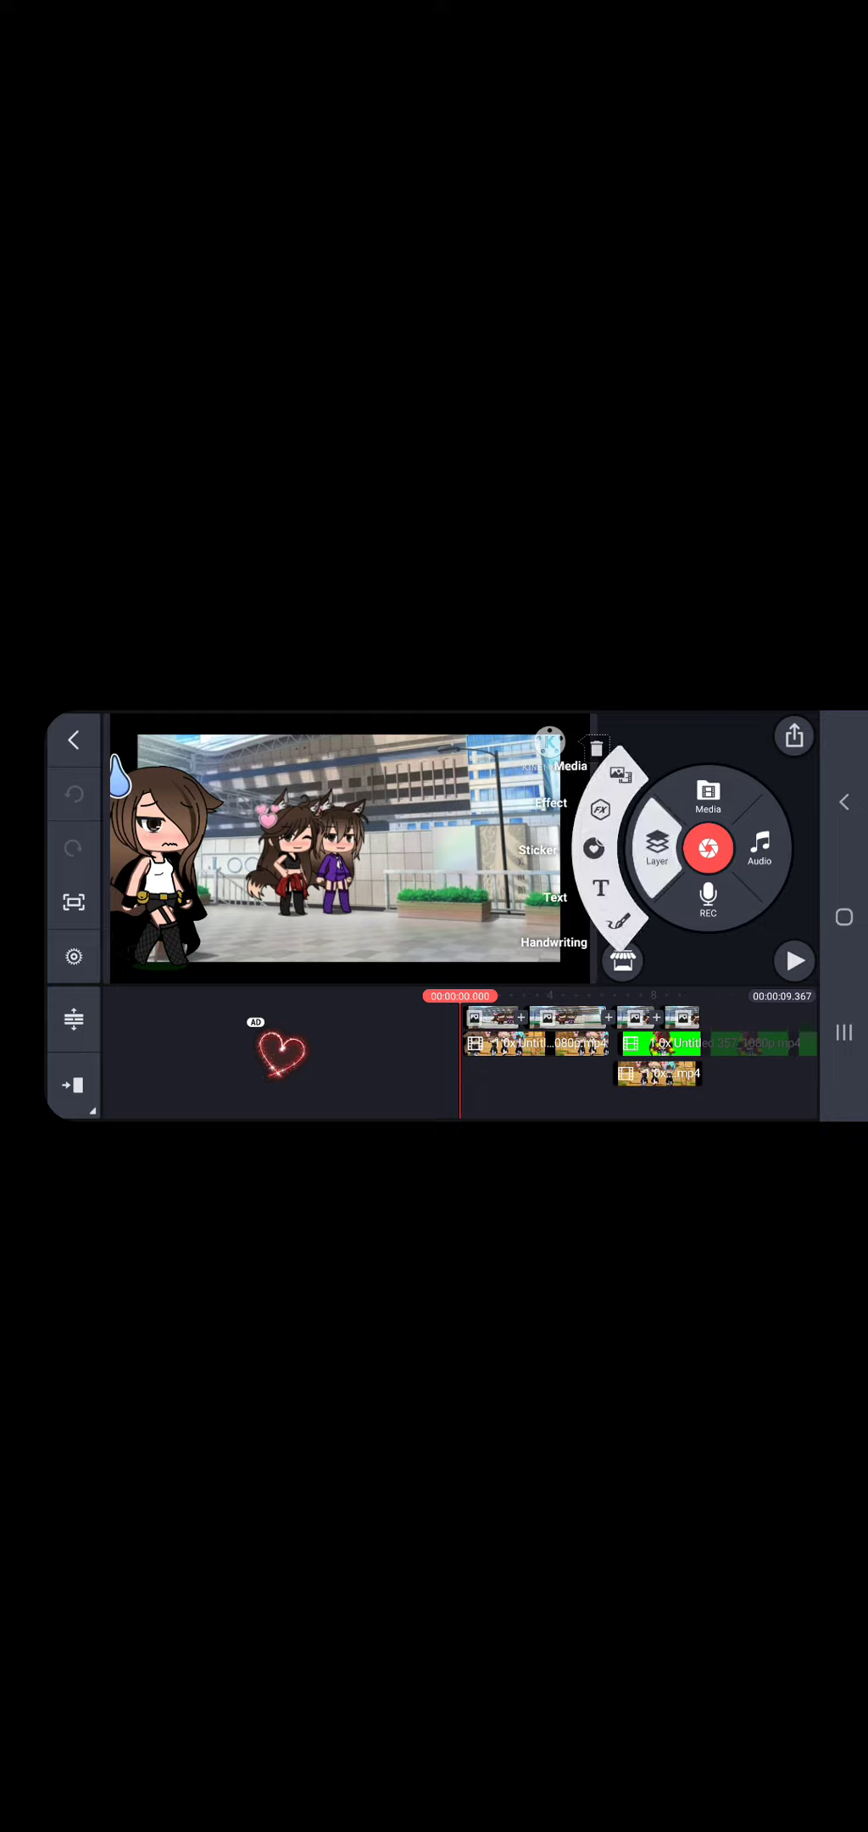
Step: Close the layer choices and exit the city project to start a new one
click(708, 797)
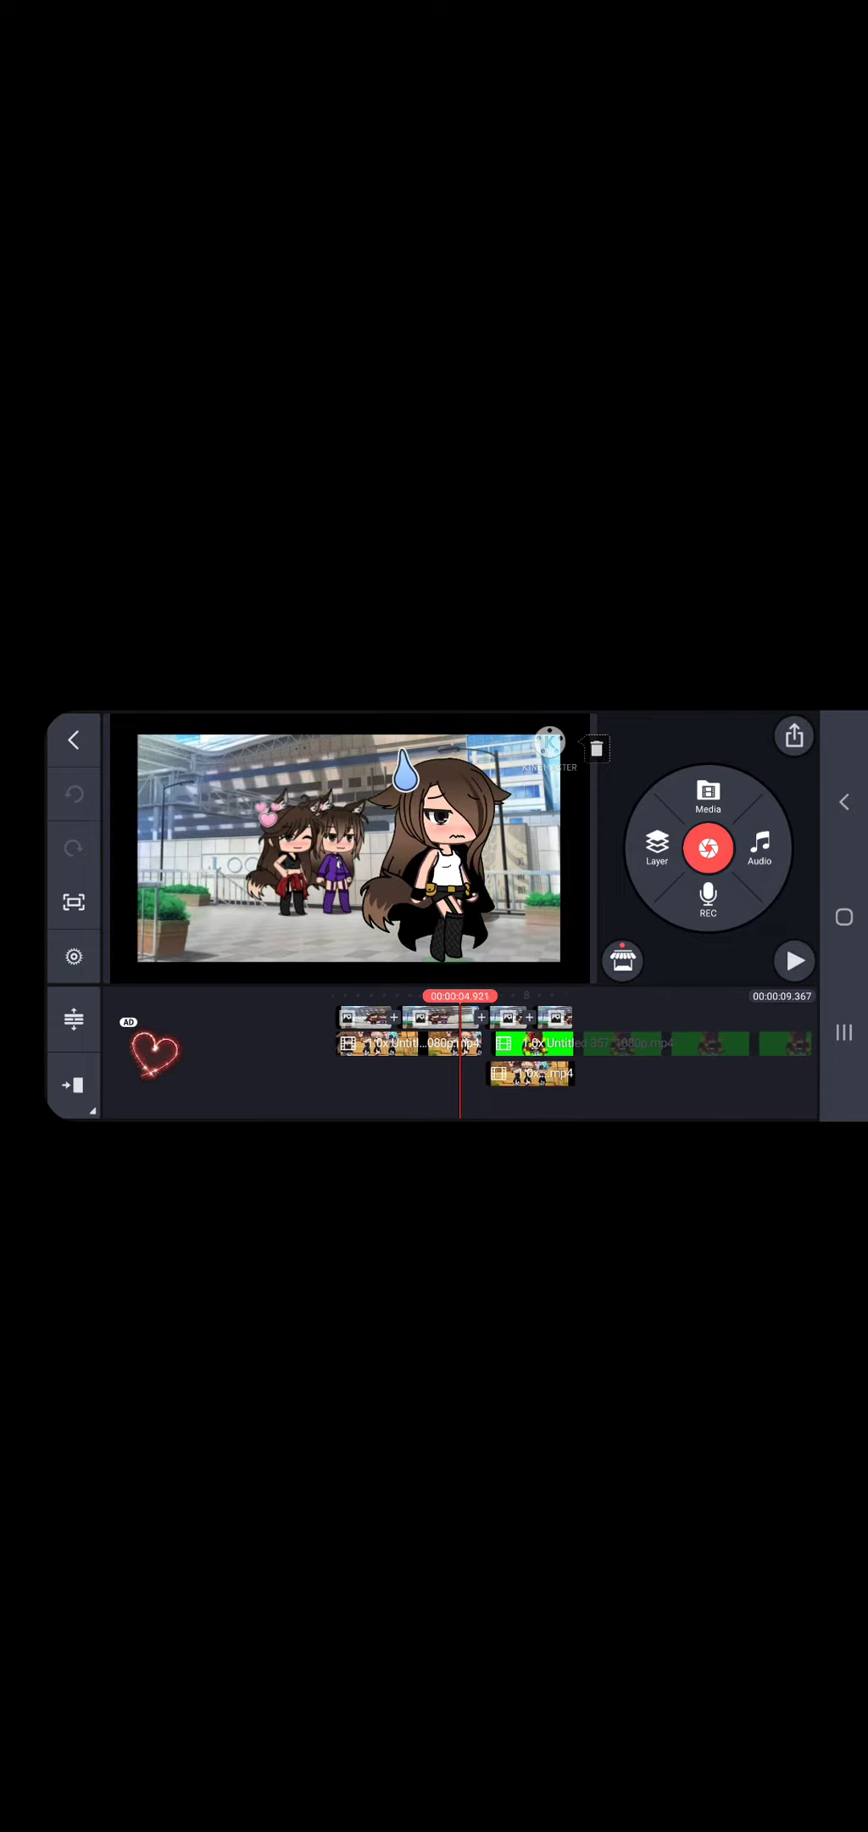
click(794, 960)
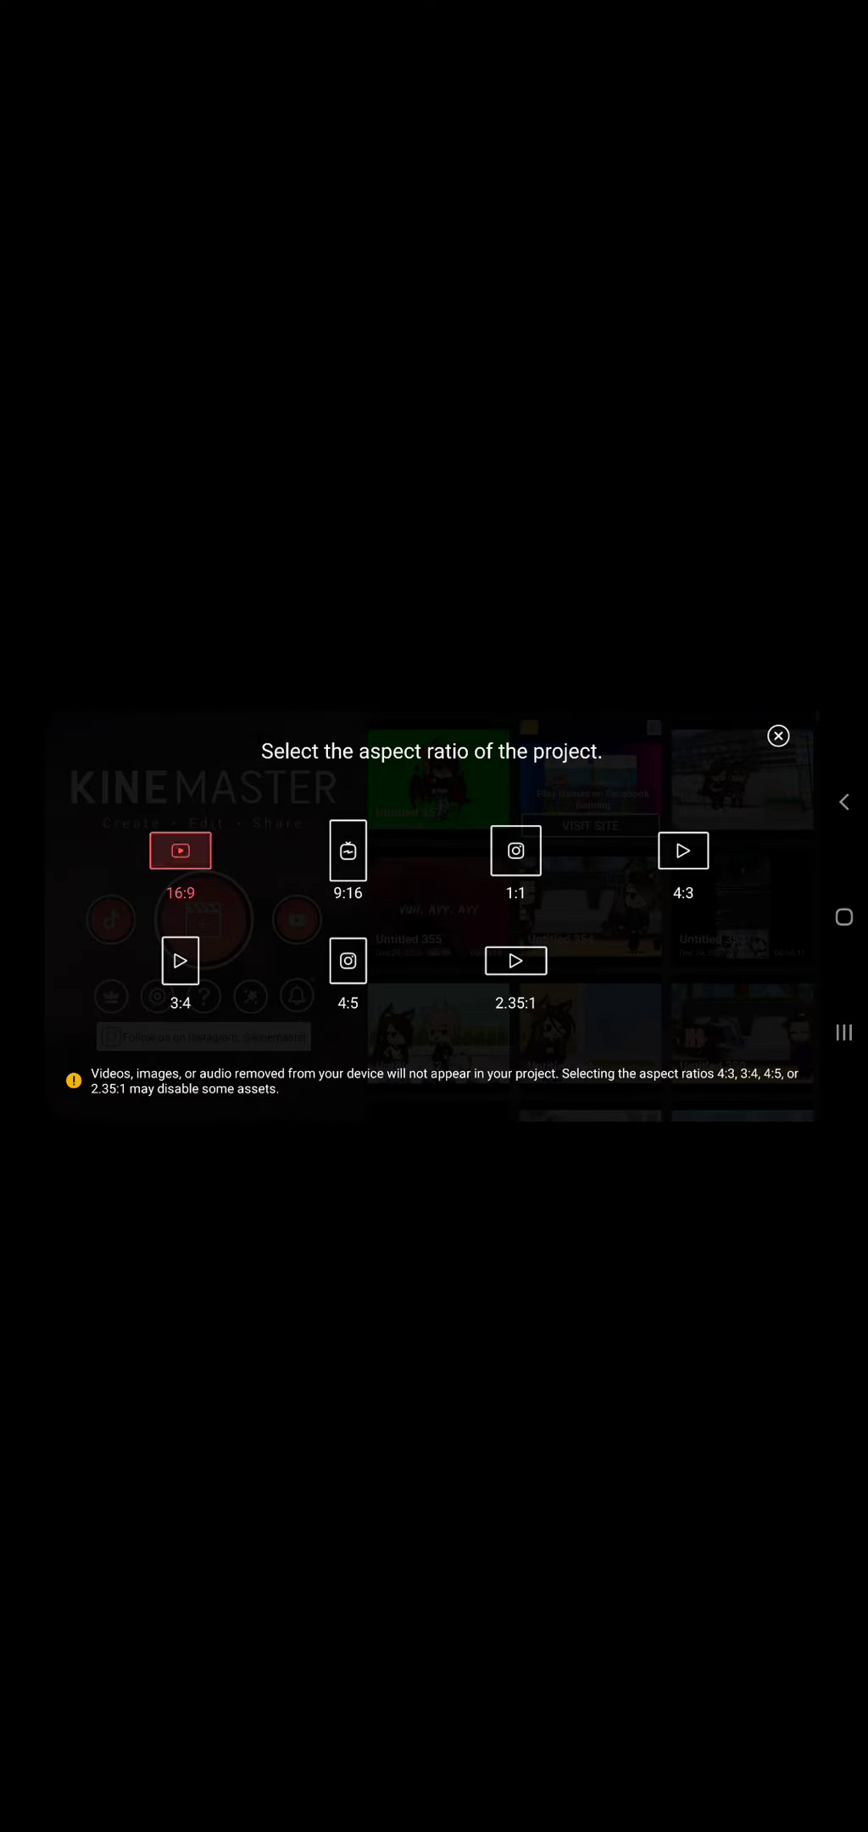
Step: Start the new project in 16:9 widescreen with the phone screen recording
click(179, 849)
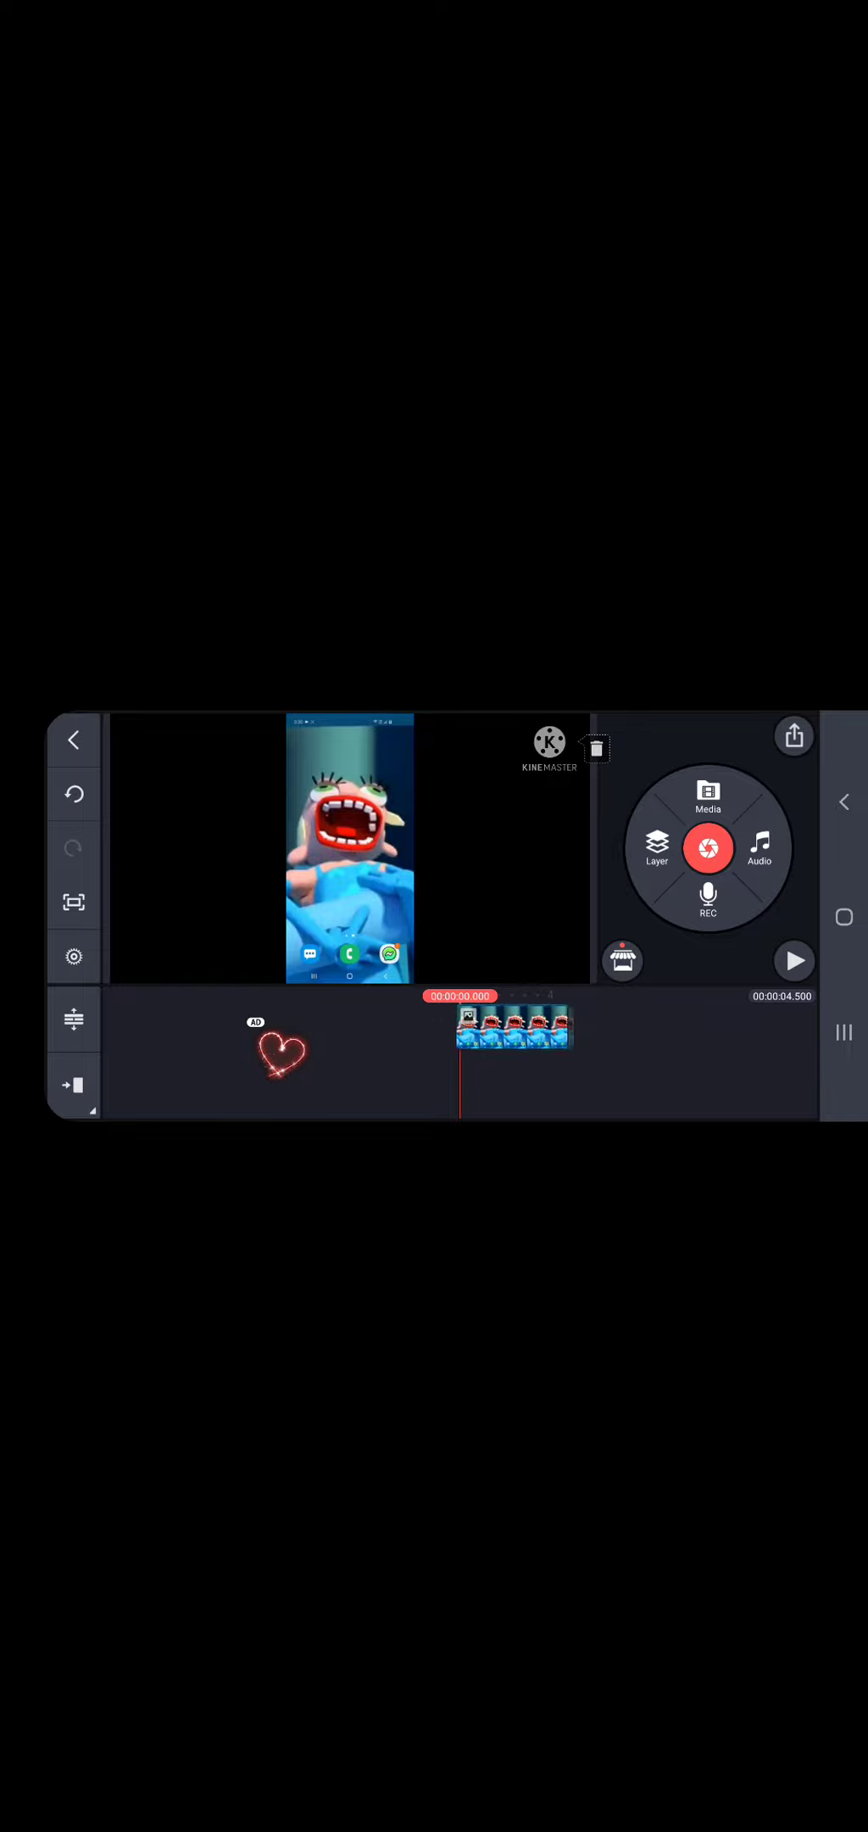
Step: Add the Gacha Life green-screen recording as a media layer
click(658, 847)
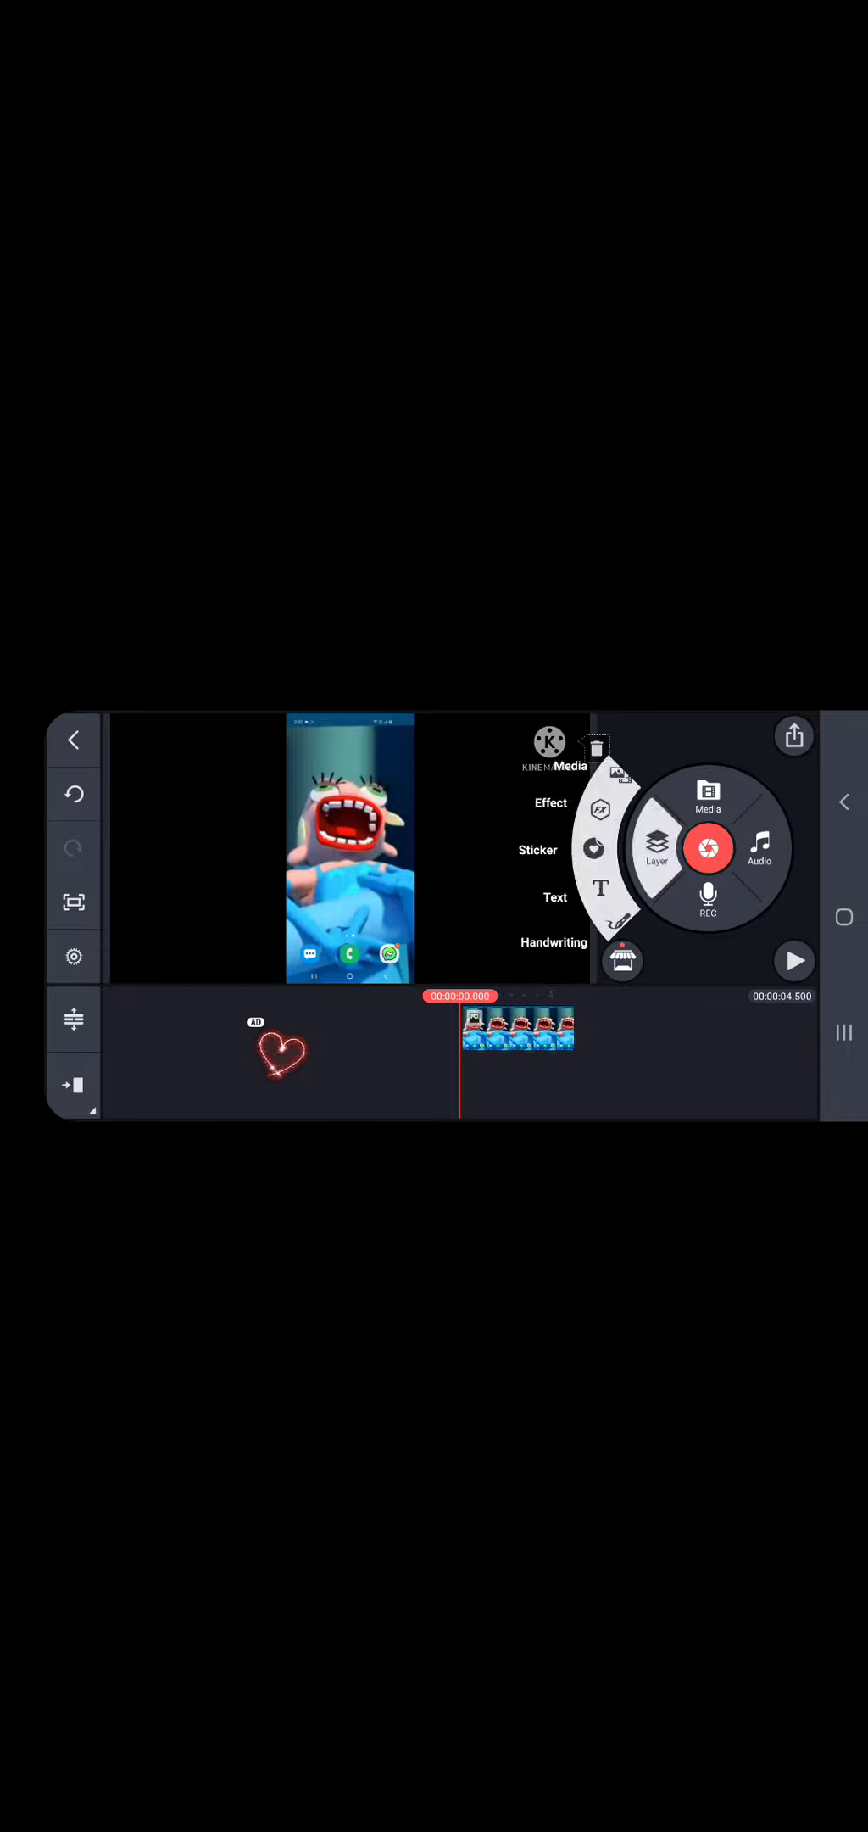
click(708, 796)
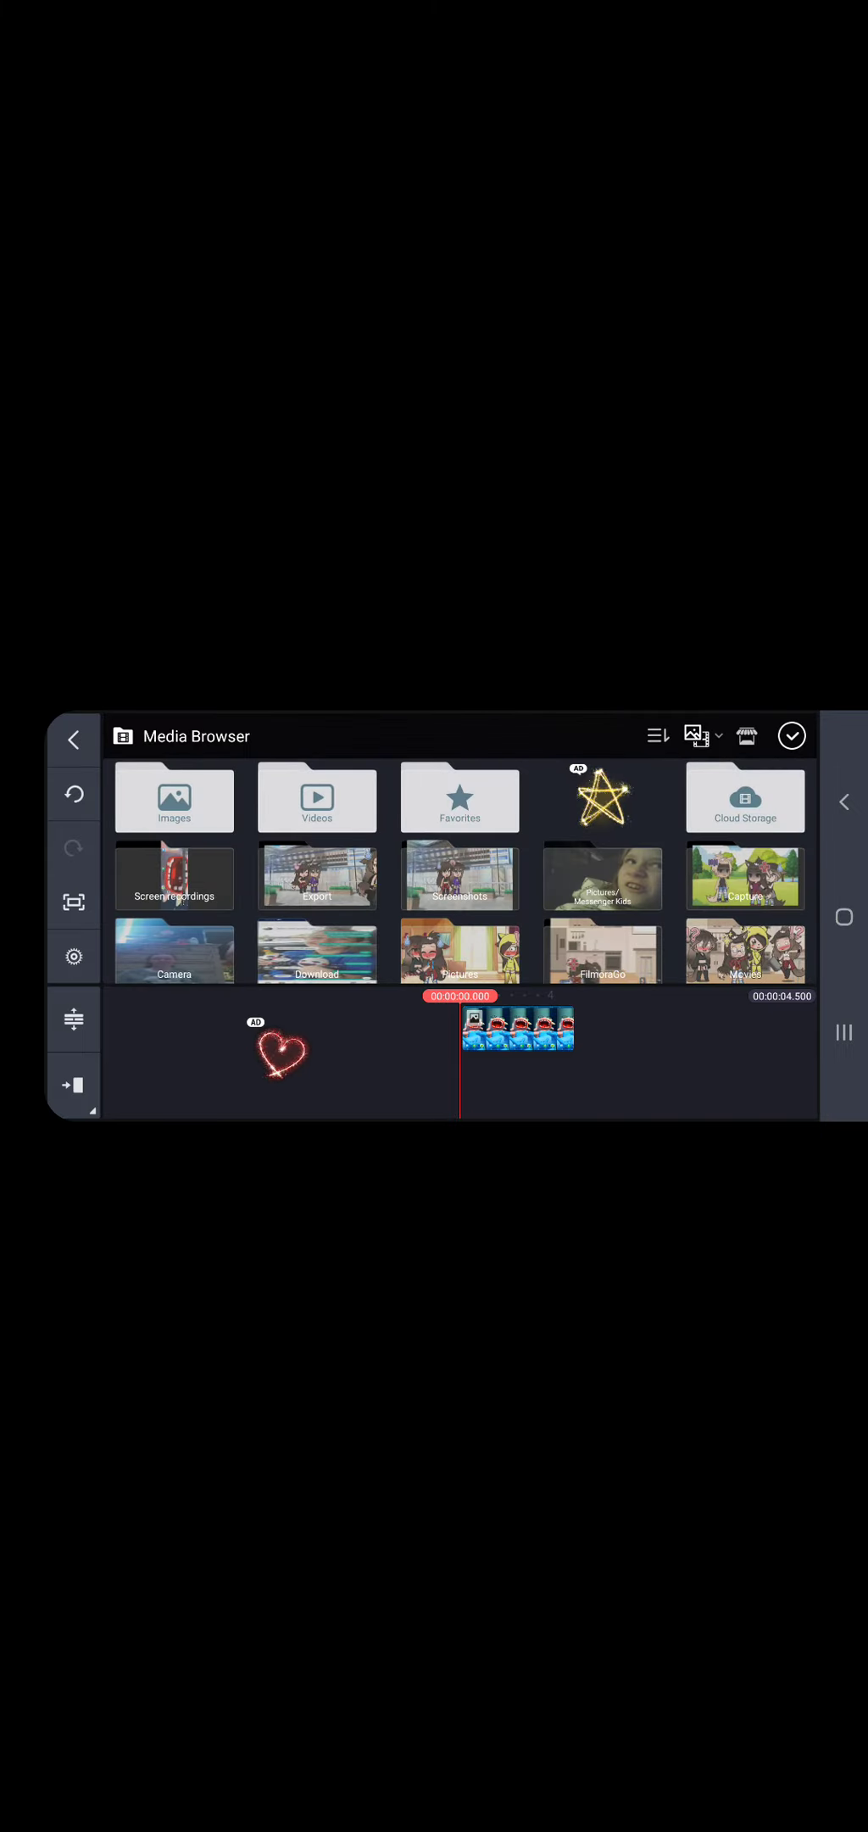
click(173, 878)
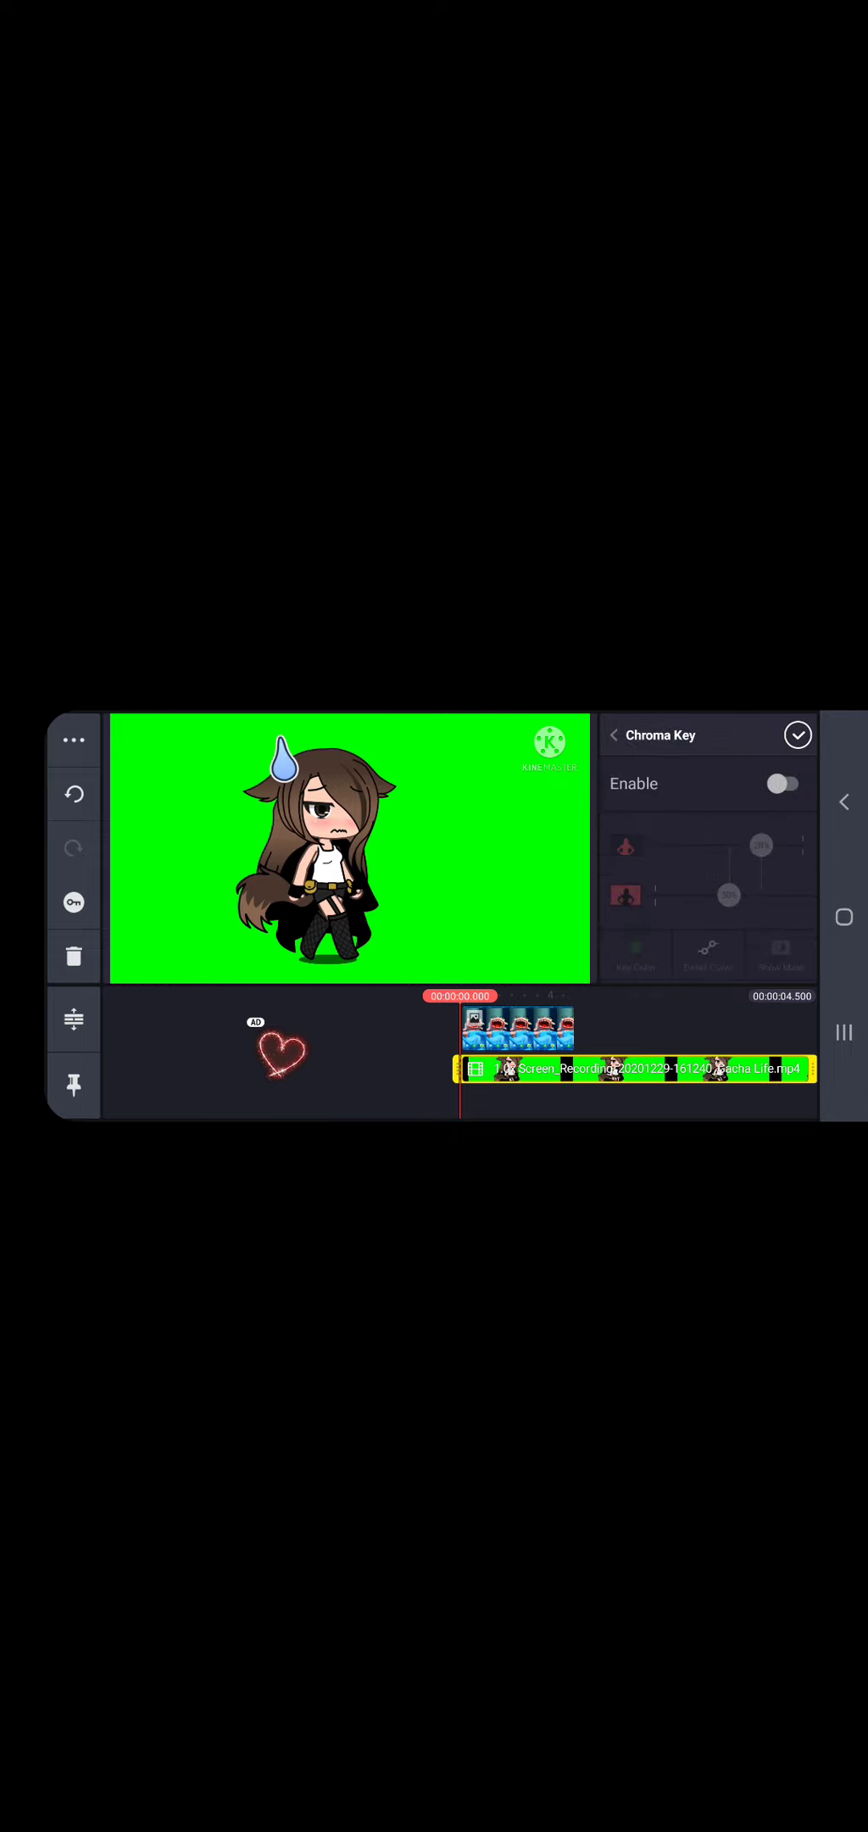
Step: Enable chroma key on the character clip and confirm the settings
click(782, 783)
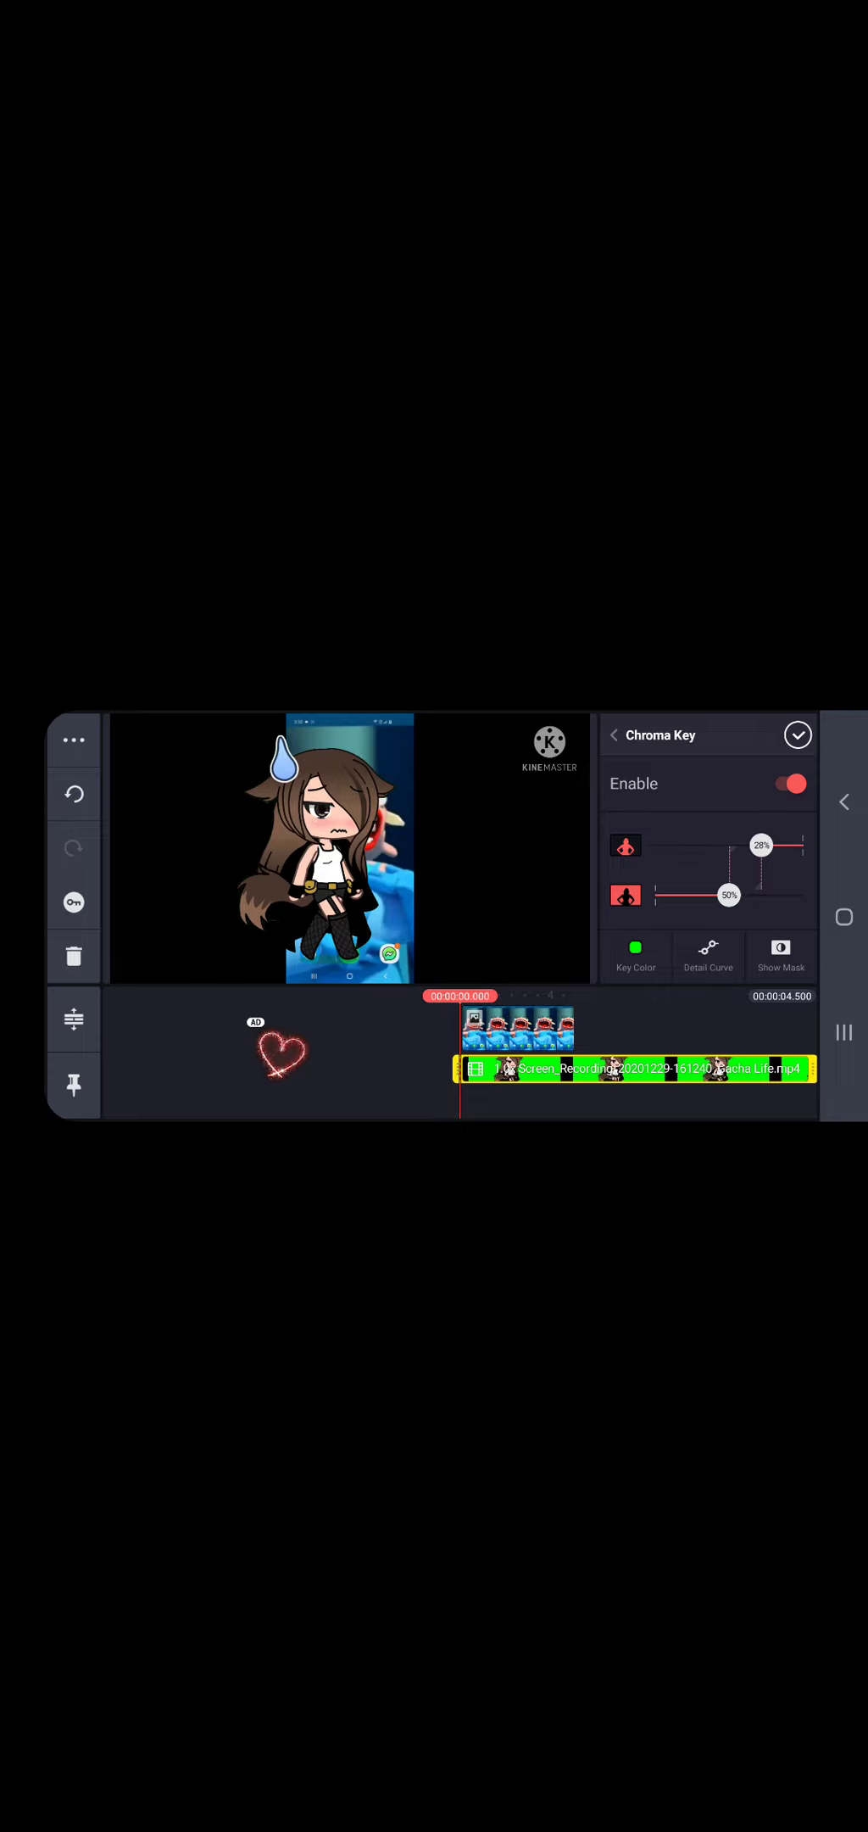
click(72, 900)
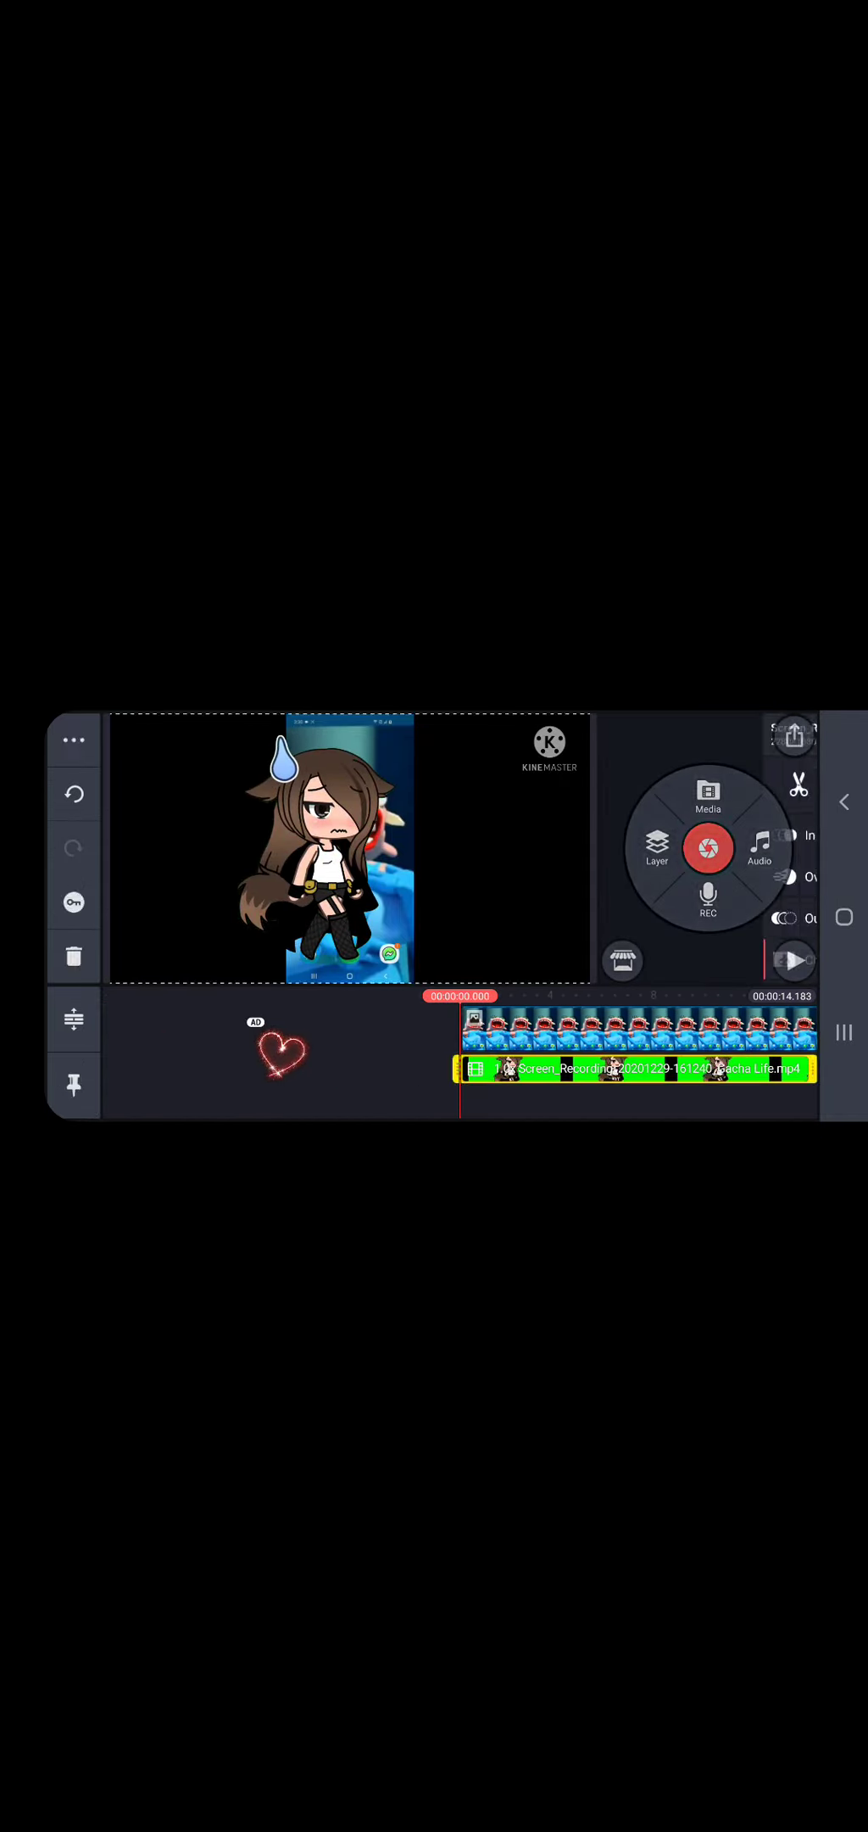
click(637, 1068)
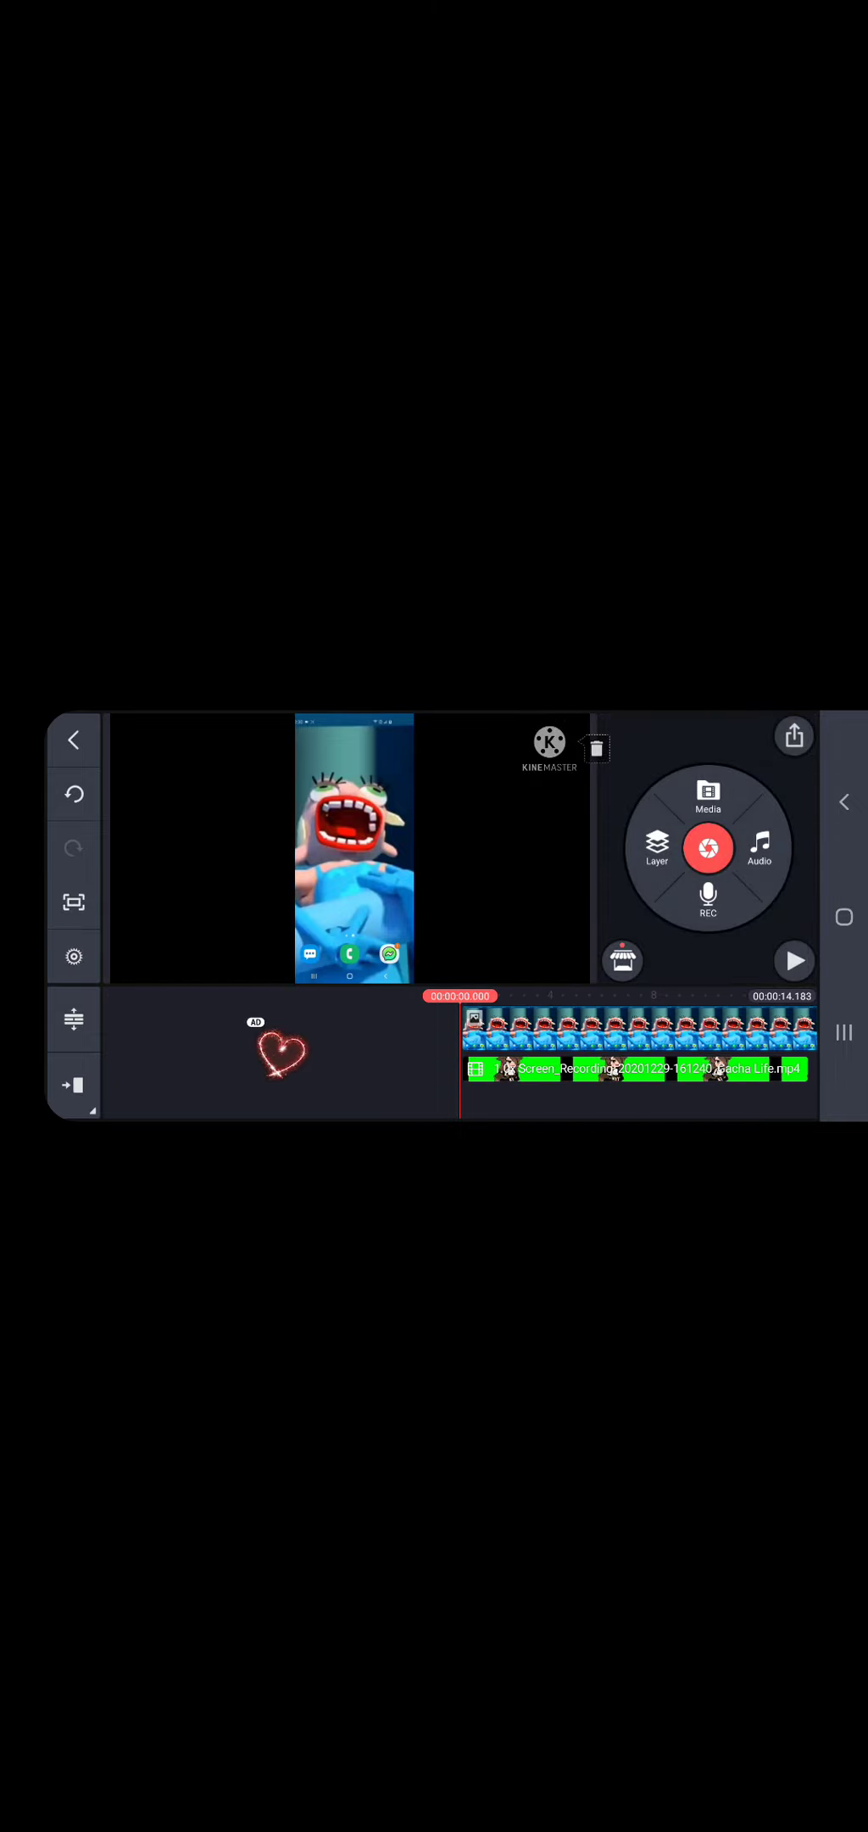
click(795, 960)
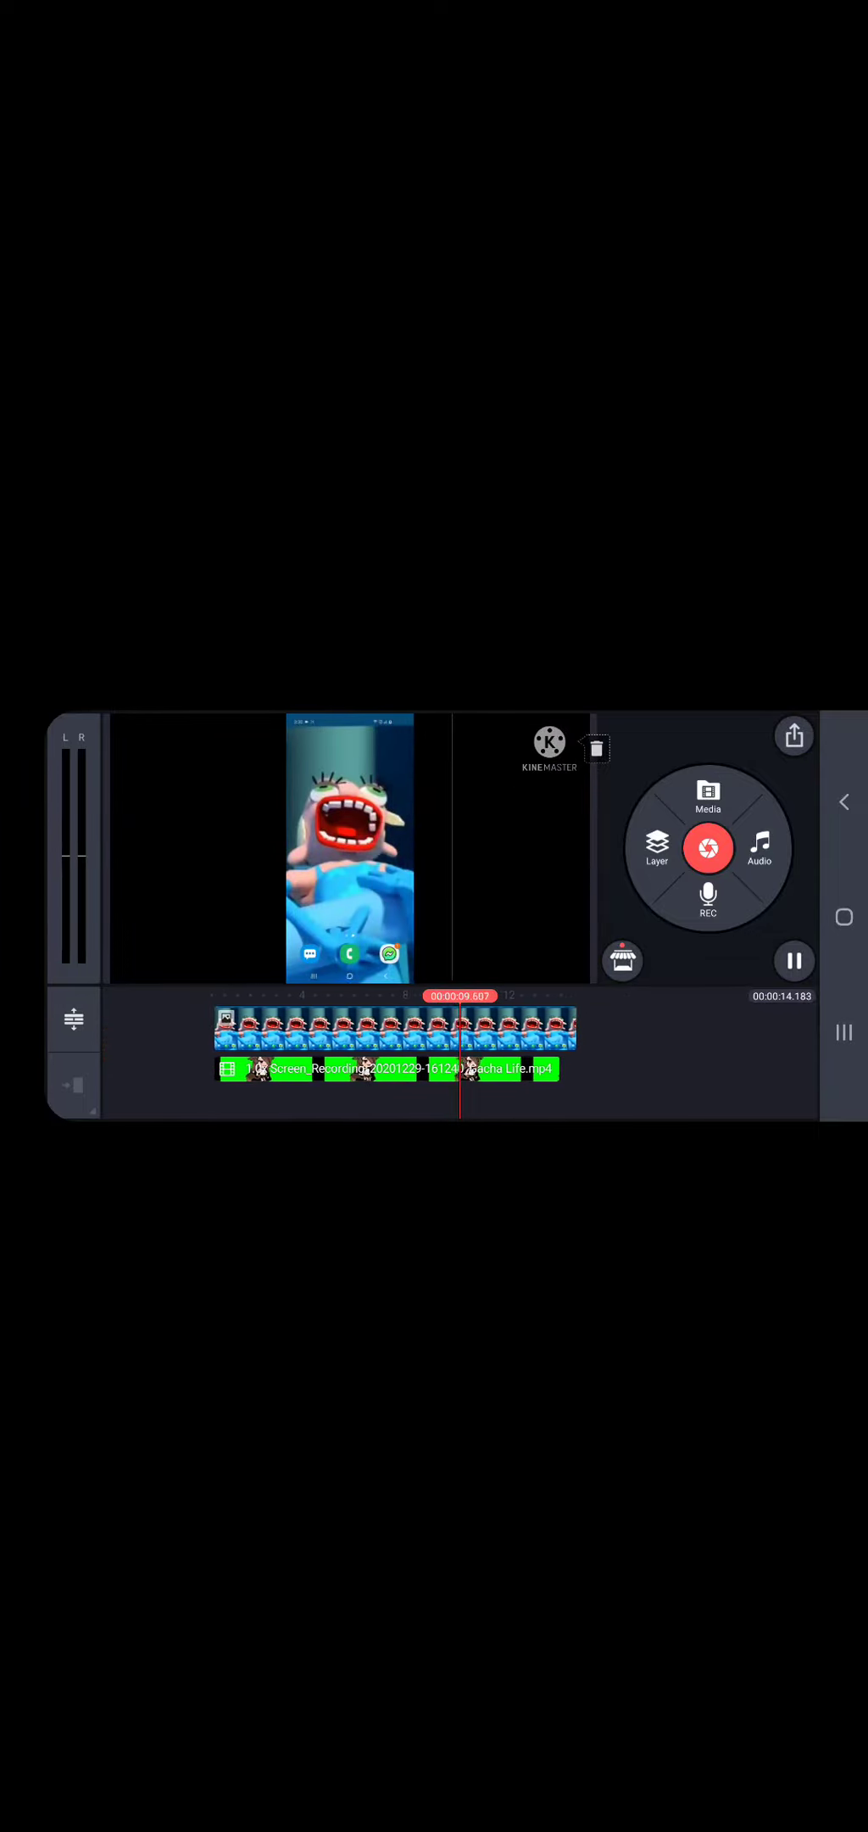
click(793, 960)
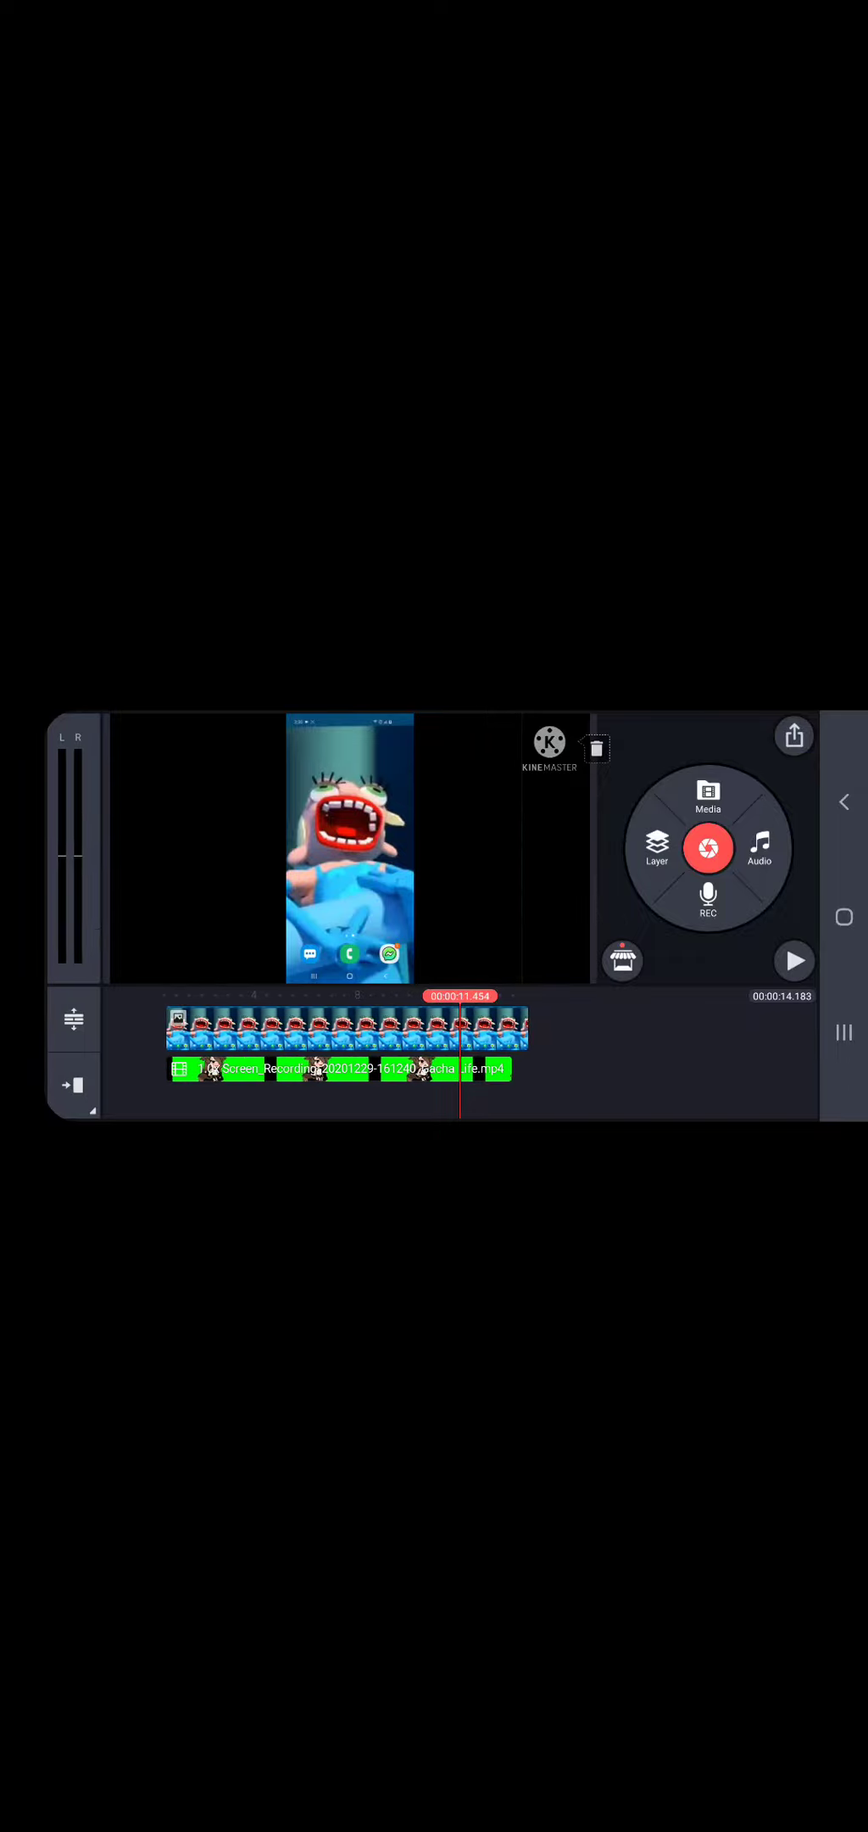